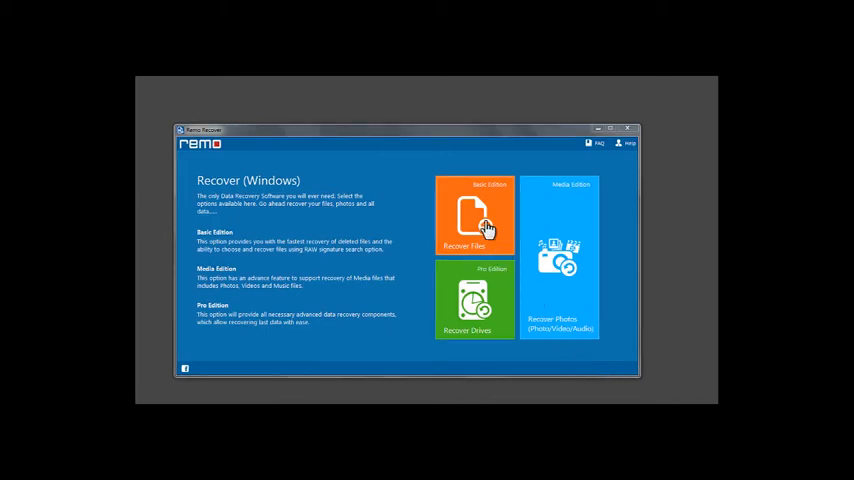
Step: Choose Recover Files, then Recover Lost Files, to reach the drive selection screen
{"action": "left_click", "coordinate": [474, 216]}
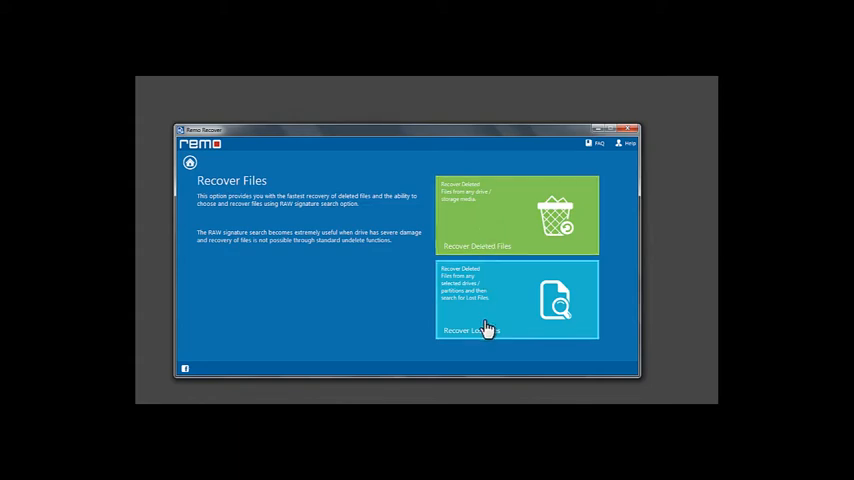
{"action": "left_click", "coordinate": [516, 300]}
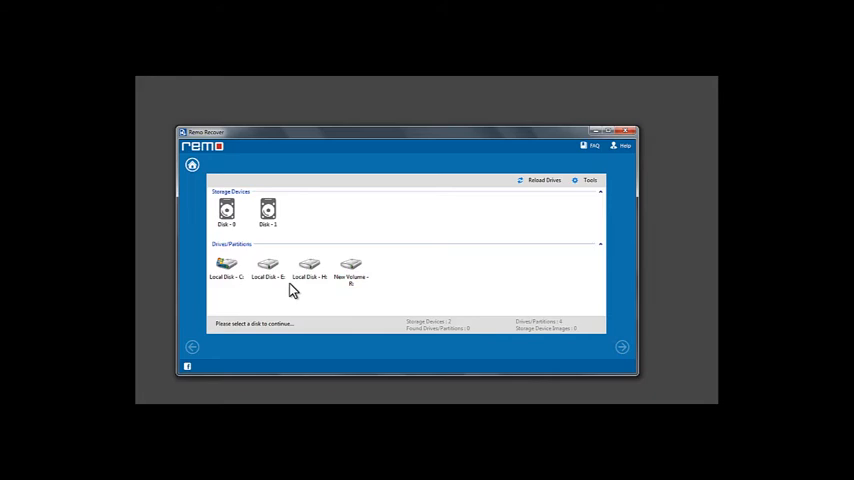
Step: Select the partition, acknowledge the file-type note, mark a file type and run the scan
{"action": "left_click", "coordinate": [268, 268]}
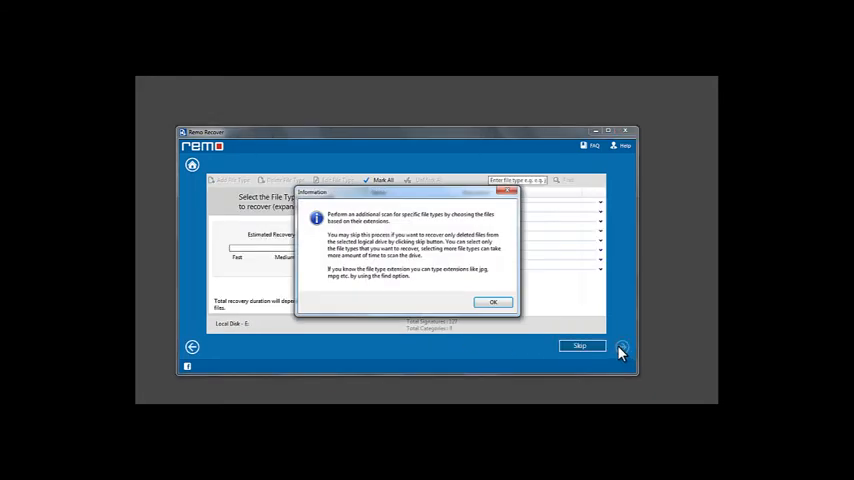
{"action": "left_click", "coordinate": [492, 302]}
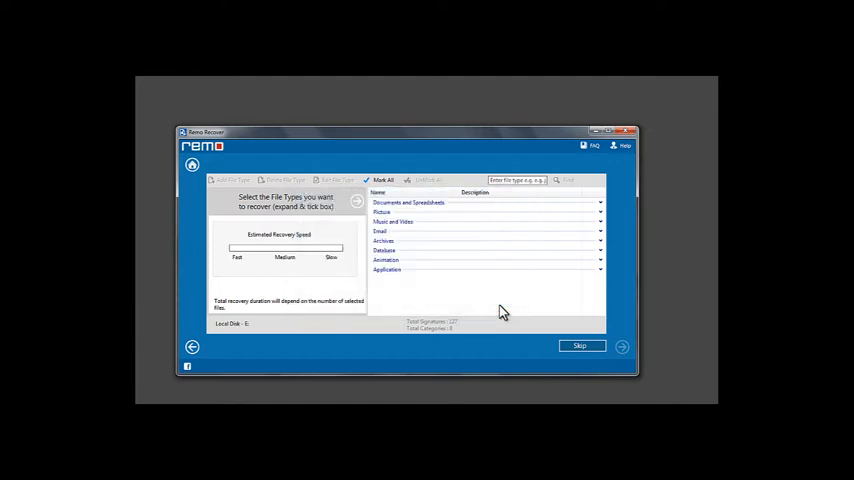
{"action": "mouse_move", "coordinate": [504, 312]}
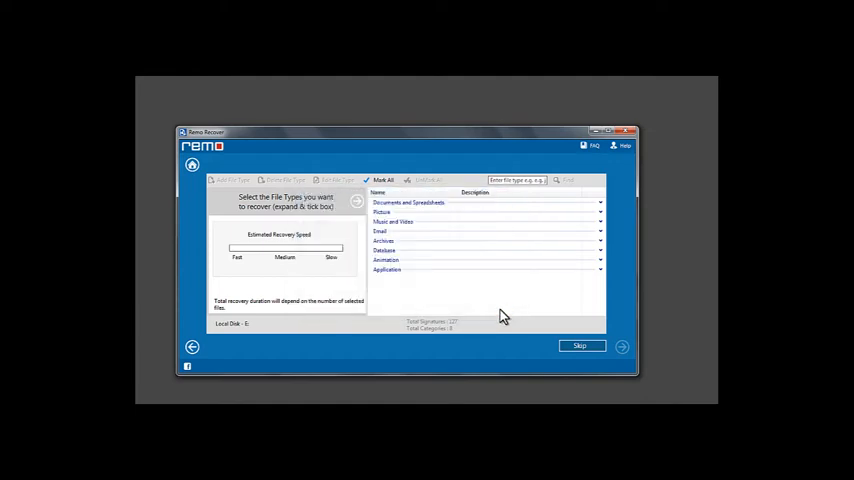
{"action": "mouse_move", "coordinate": [600, 204]}
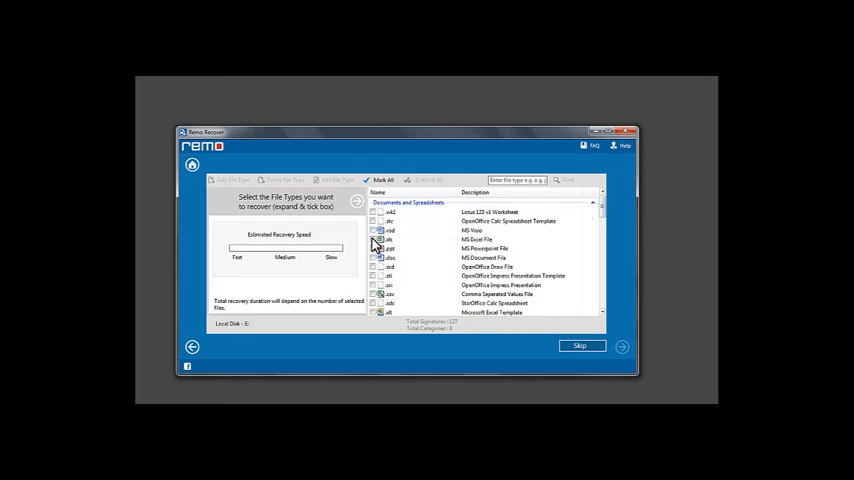
{"action": "left_click", "coordinate": [374, 240]}
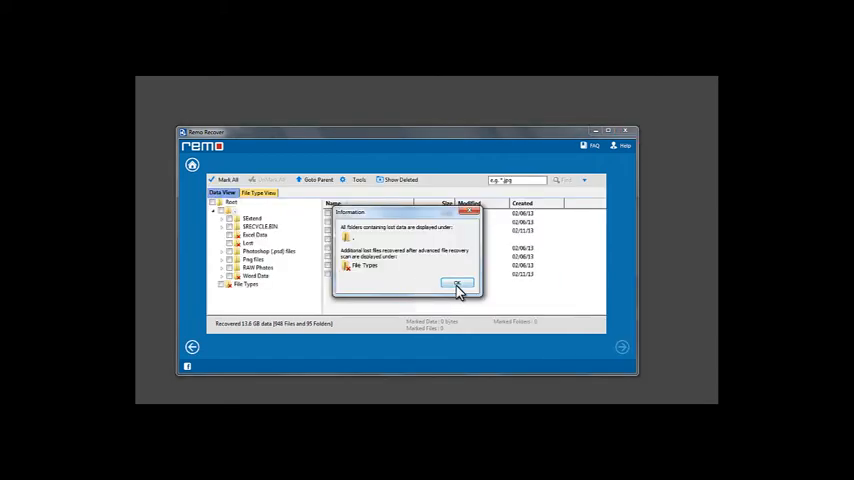
Step: Dismiss the found-folders note, view recovered data by file type and proceed toward saving
{"action": "left_click", "coordinate": [456, 284]}
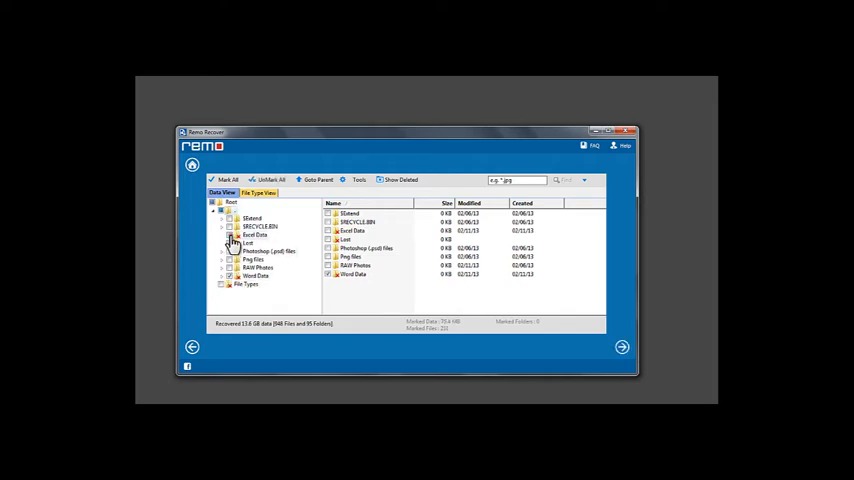
{"action": "left_click", "coordinate": [258, 192]}
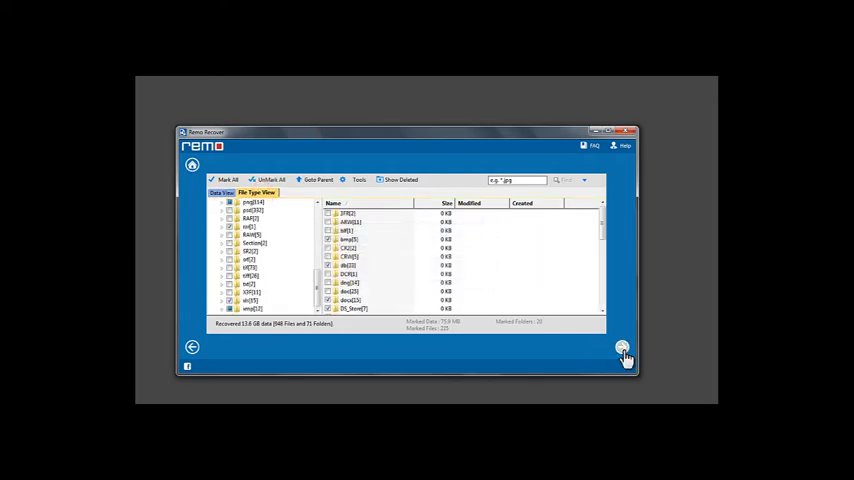
{"action": "left_click", "coordinate": [622, 348]}
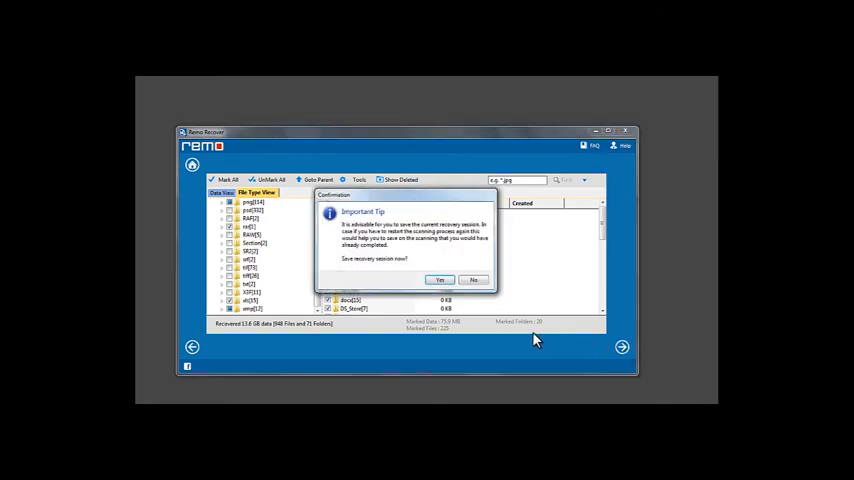
Step: Agree to save the recovery session, save it to Documents and acknowledge the confirmation
{"action": "left_click", "coordinate": [440, 280]}
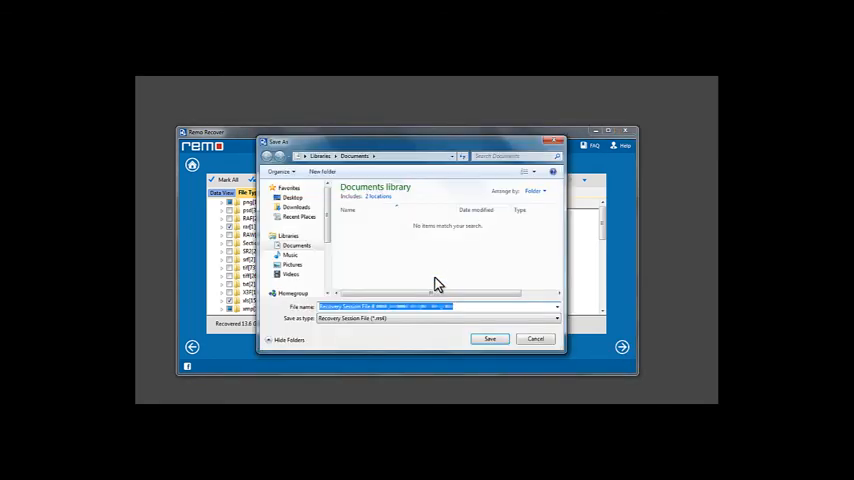
{"action": "left_click", "coordinate": [490, 340]}
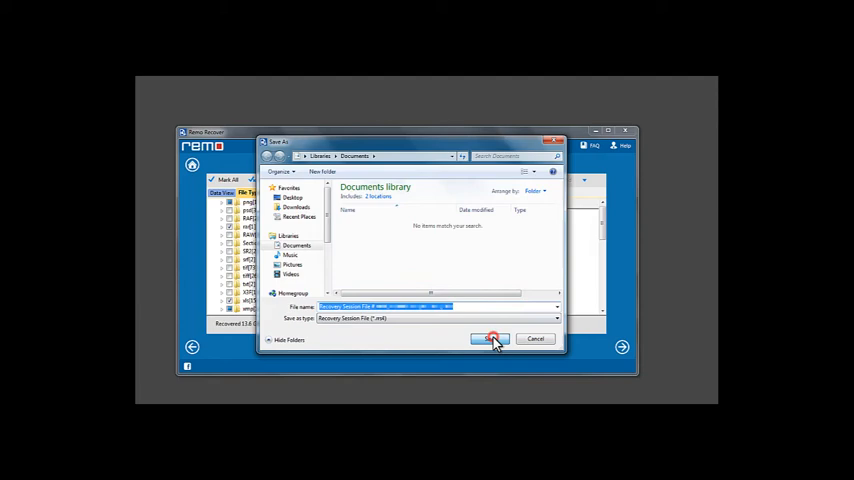
{"action": "left_click", "coordinate": [492, 338]}
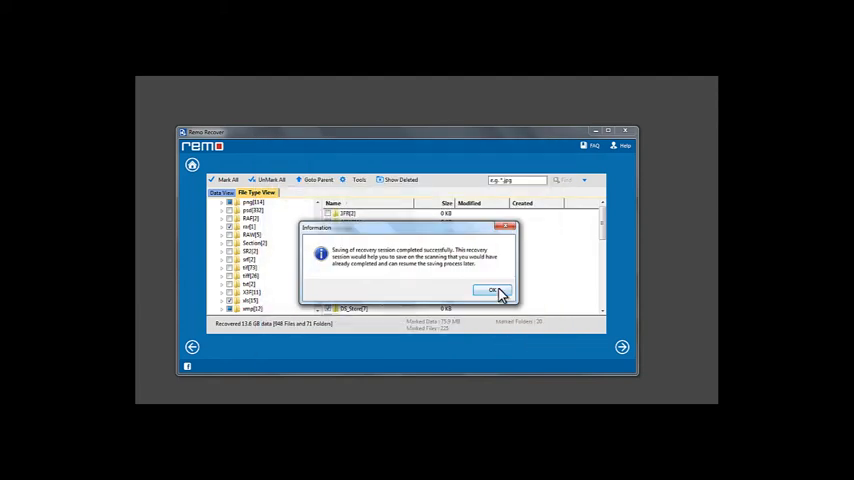
{"action": "left_click", "coordinate": [492, 292]}
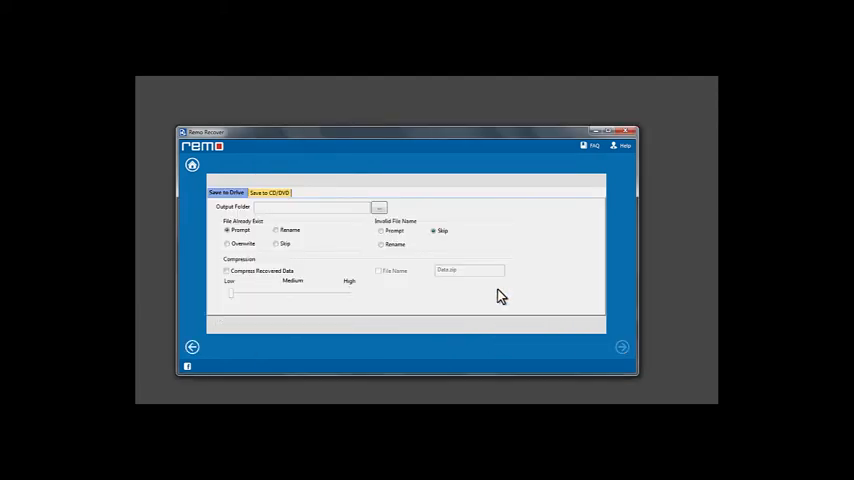
Step: Set a local-disk folder as the Output Folder and start saving the recovered files
{"action": "left_click", "coordinate": [380, 208]}
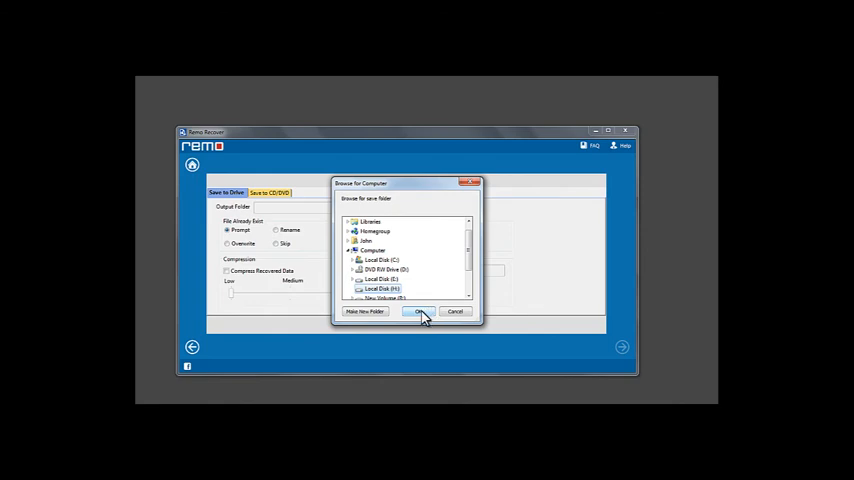
{"action": "left_click", "coordinate": [420, 312]}
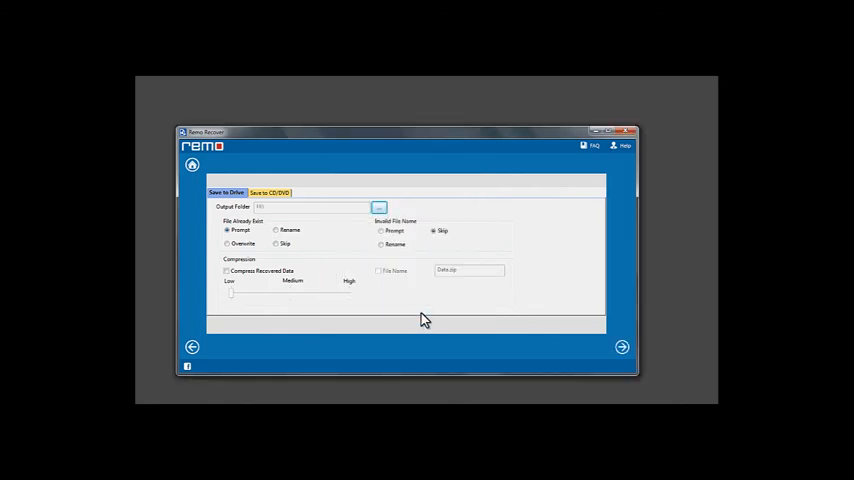
{"action": "left_click", "coordinate": [620, 348]}
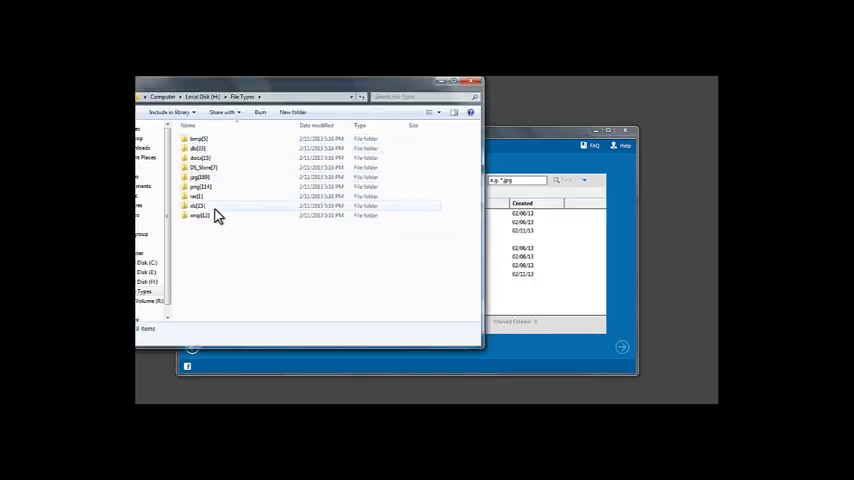
Step: Open a file-type folder in Explorer to show the recovered spreadsheet files
{"action": "double_click", "coordinate": [196, 206]}
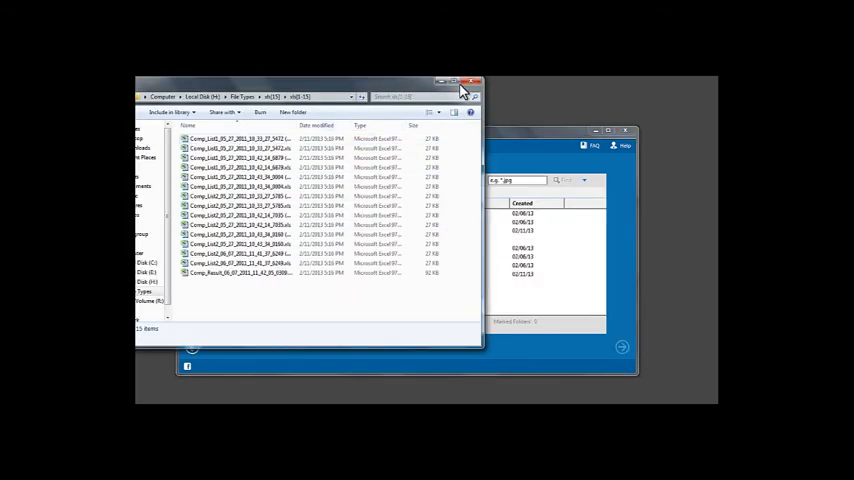